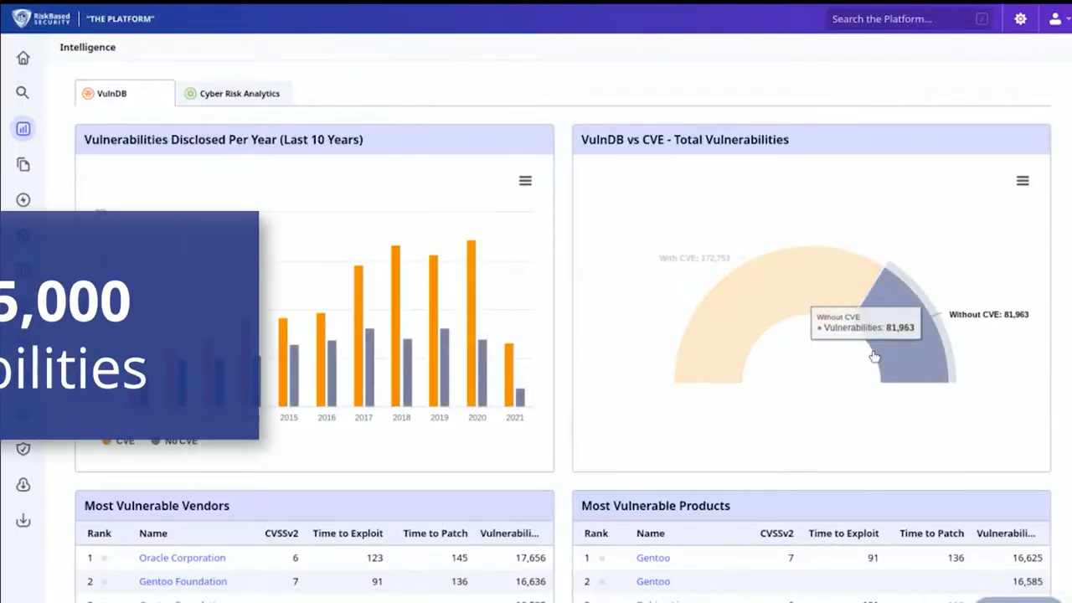
- Open the detail record for VulnDB ID 256508, the FragAttack IEEE 802.11n vulnerability
left_click(23, 57)
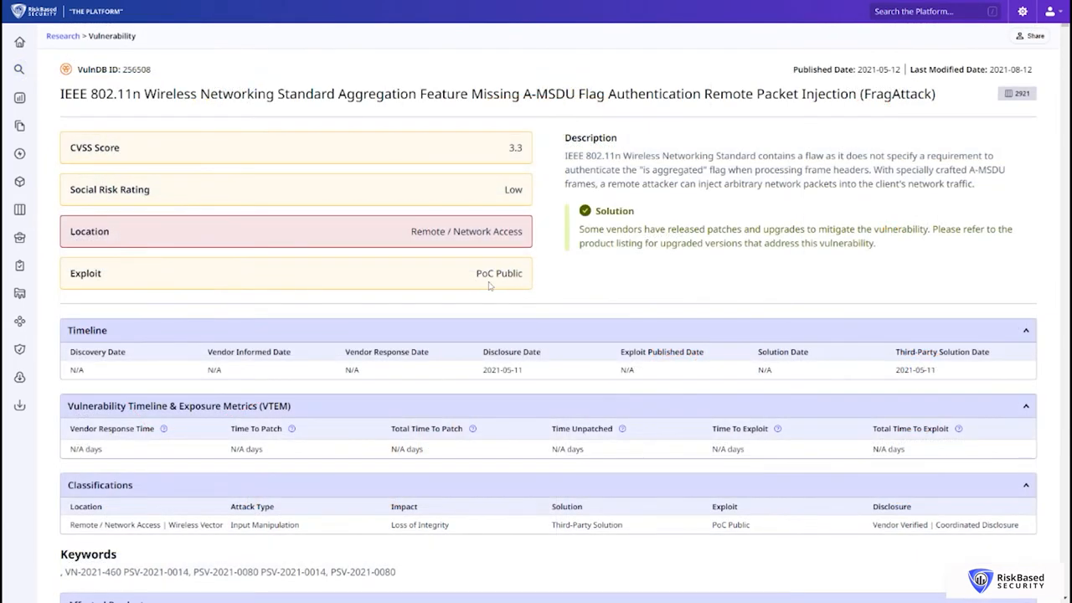
- Scroll down to review the FragAttack record's affected vendors and products
scroll("down", 3)
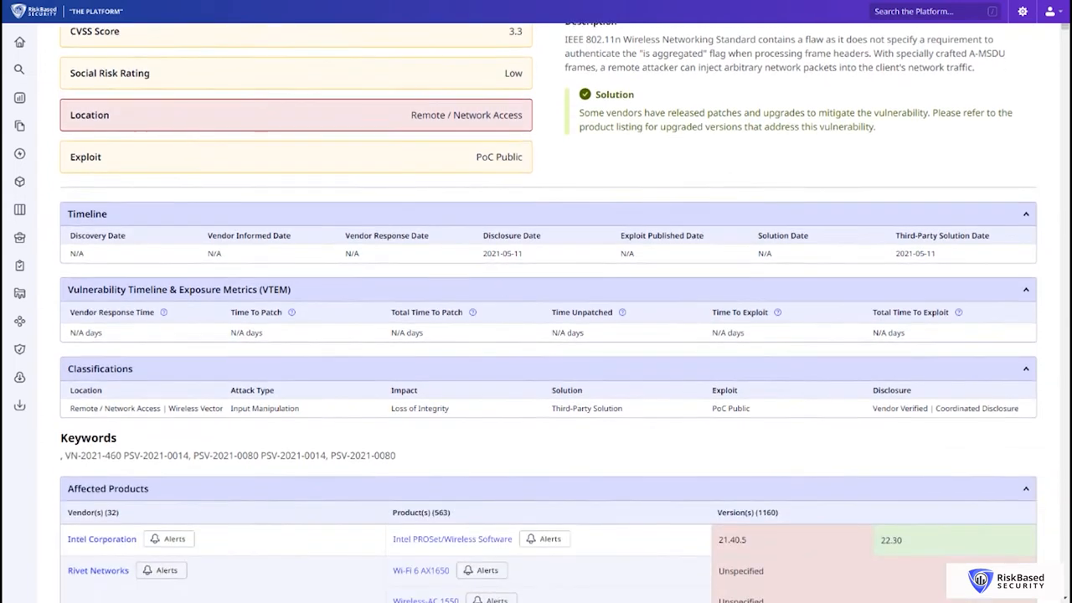
scroll("down", 3)
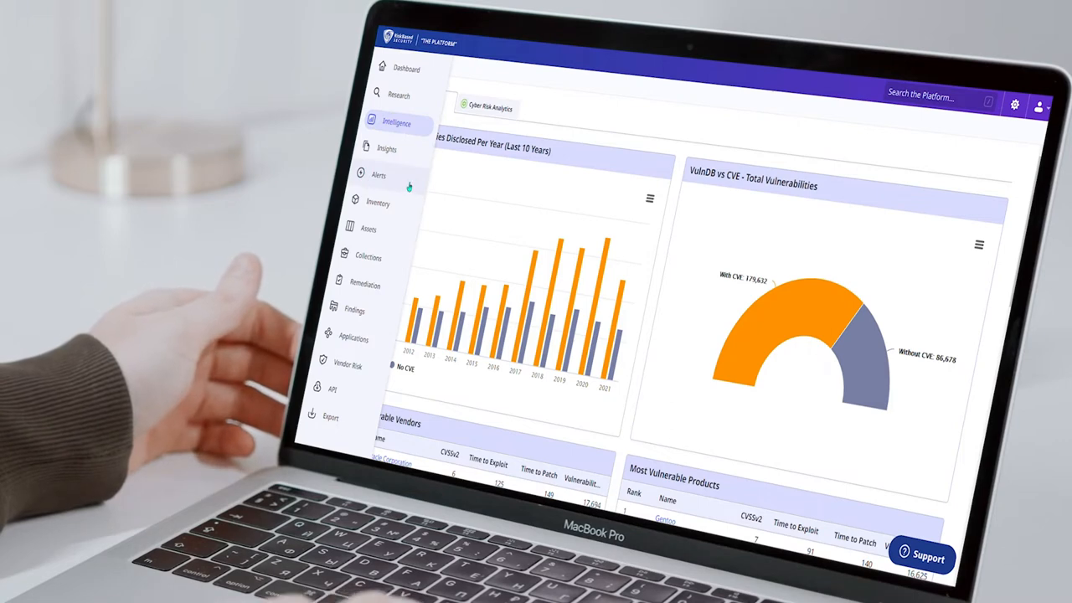
- Review the alerts list, then chart the 264,078 Research vulnerability results by attack type
left_click(378, 175)
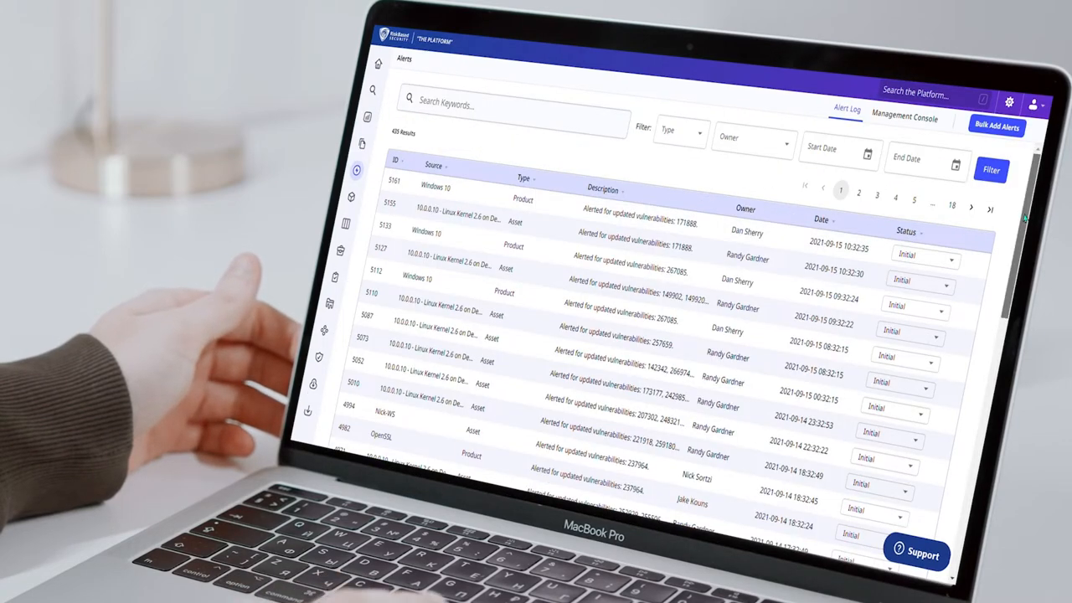
scroll("down", 3)
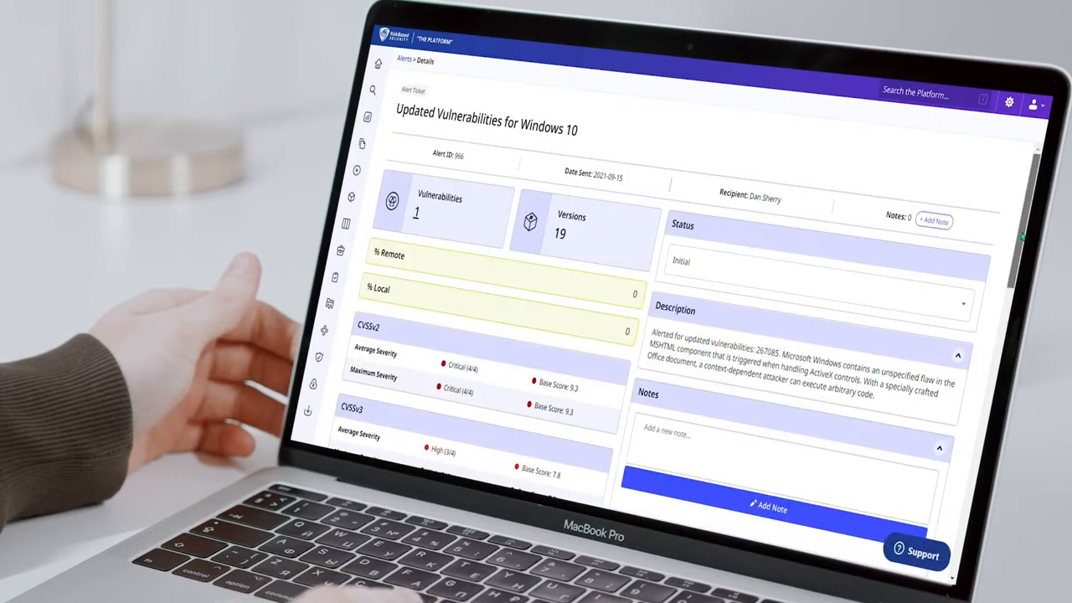
scroll("down", 3)
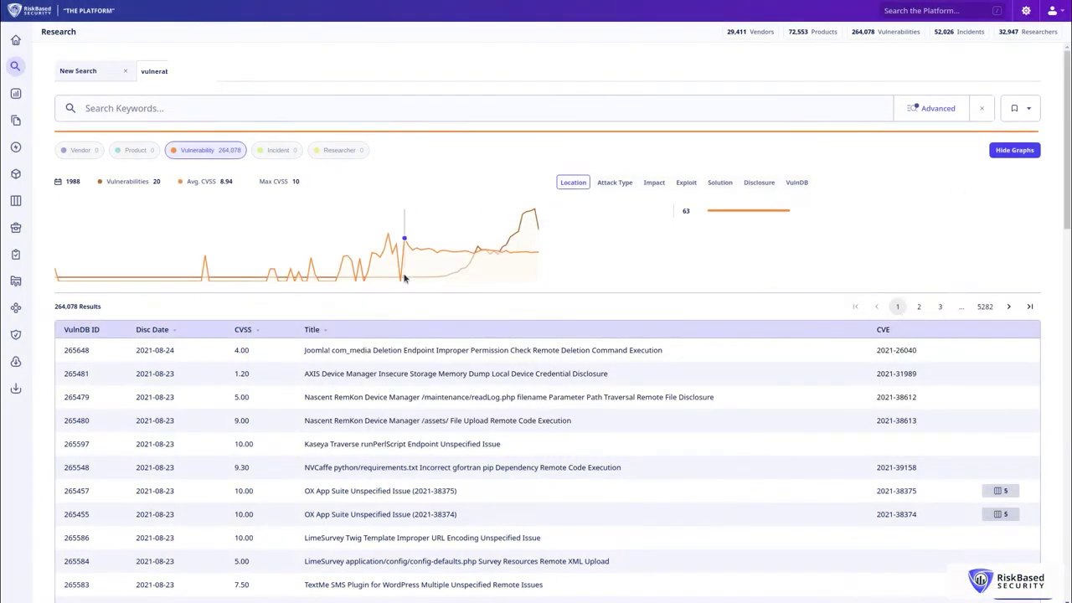
left_click(614, 182)
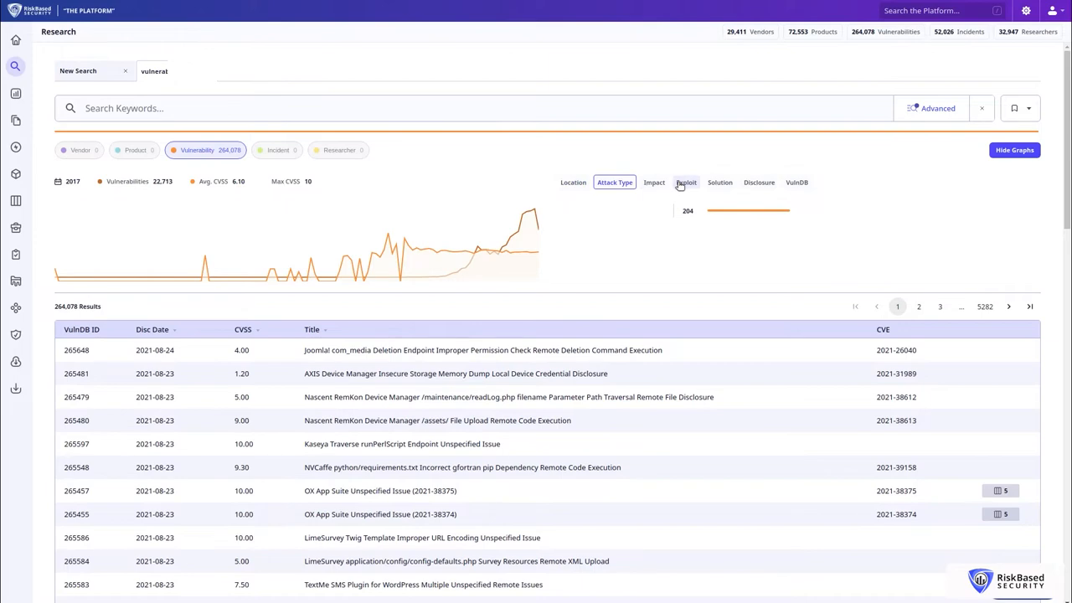
- Visit the assets list and scan findings, then show the Asset Dashboard charts
left_click(15, 201)
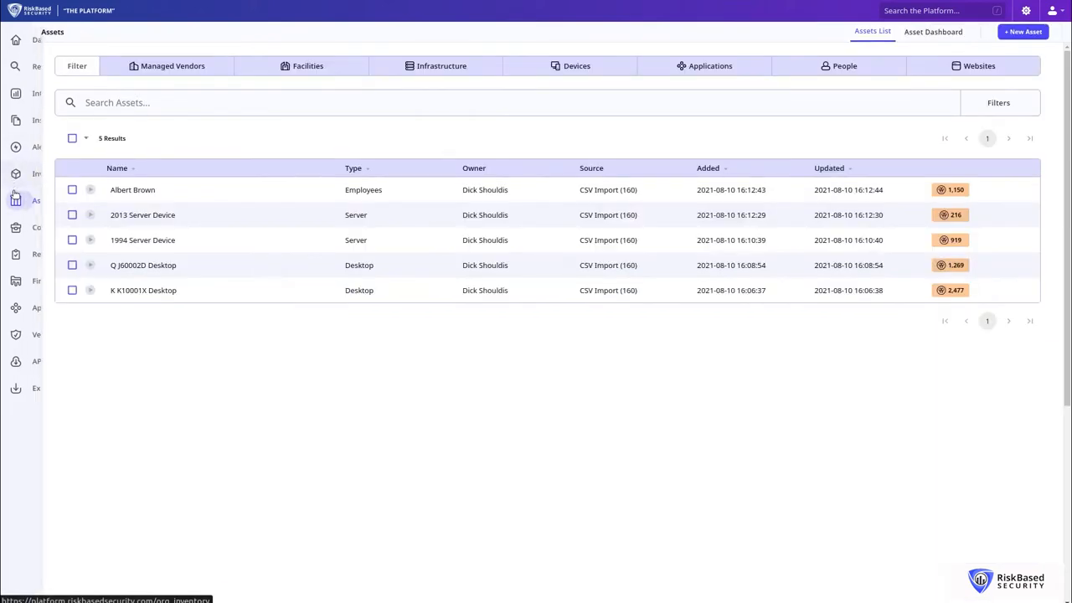
left_click(15, 281)
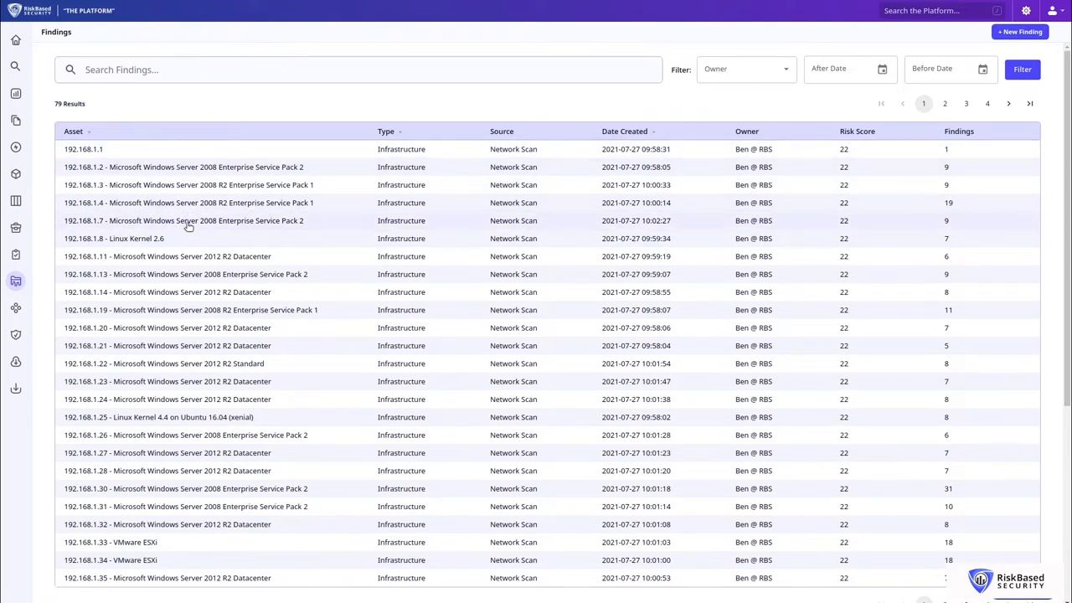
left_click(114, 238)
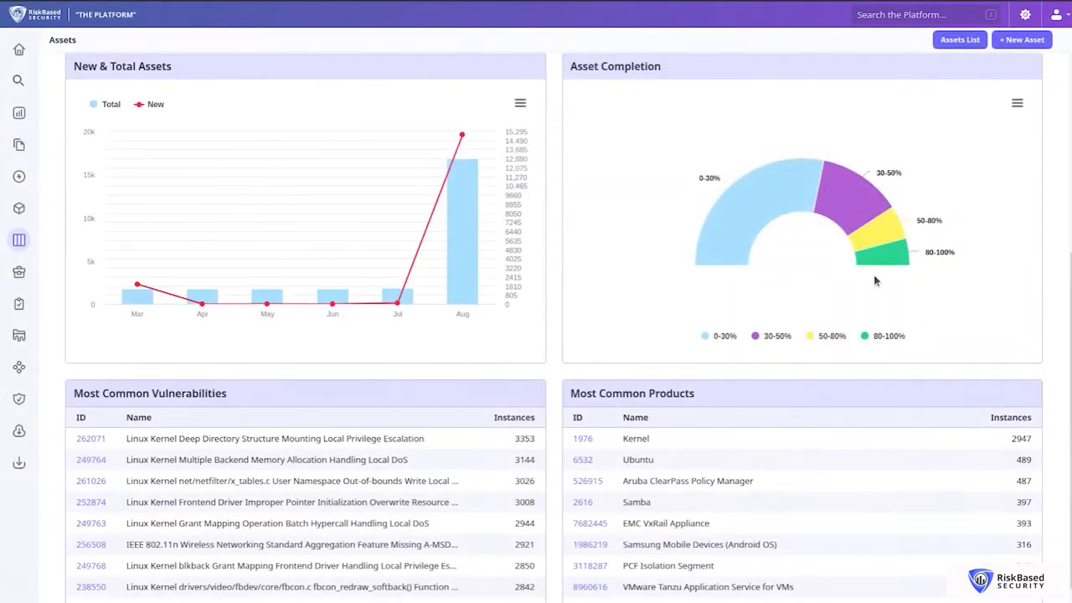
mouse_move(737, 208)
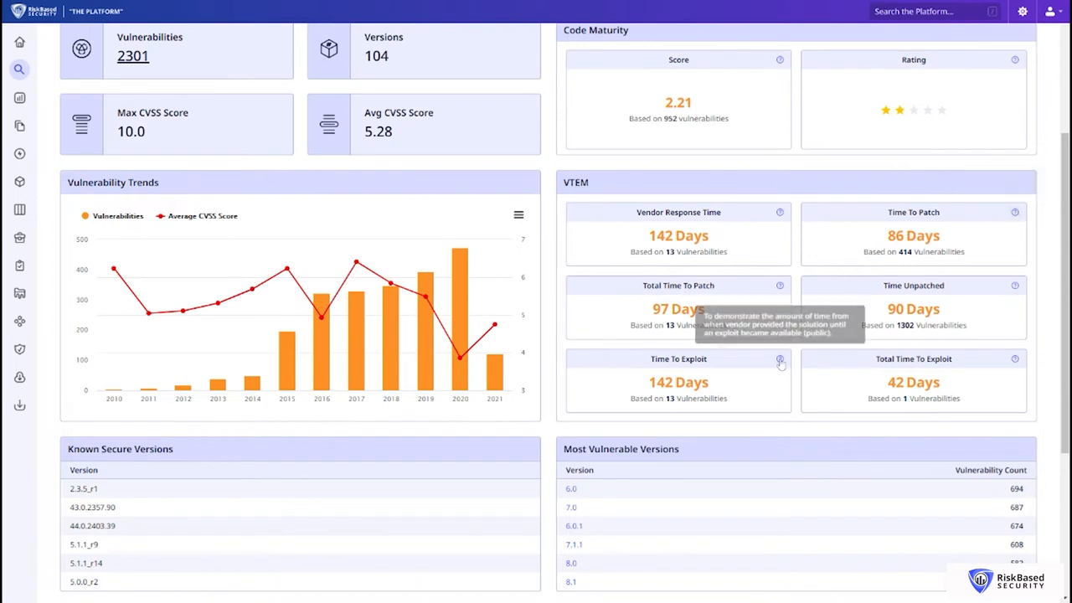
mouse_move(786, 355)
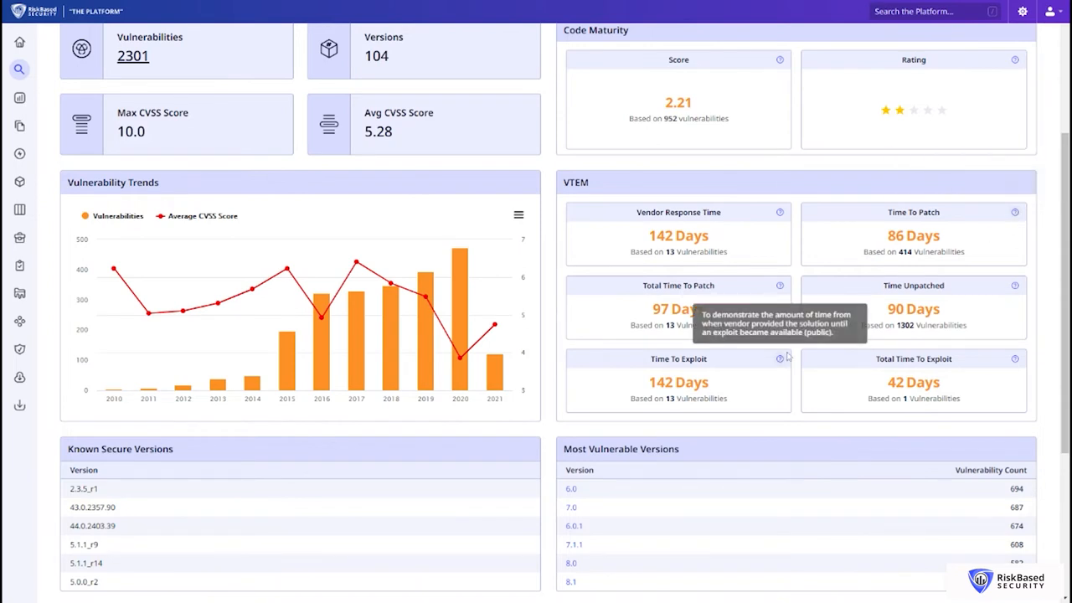
mouse_move(780, 215)
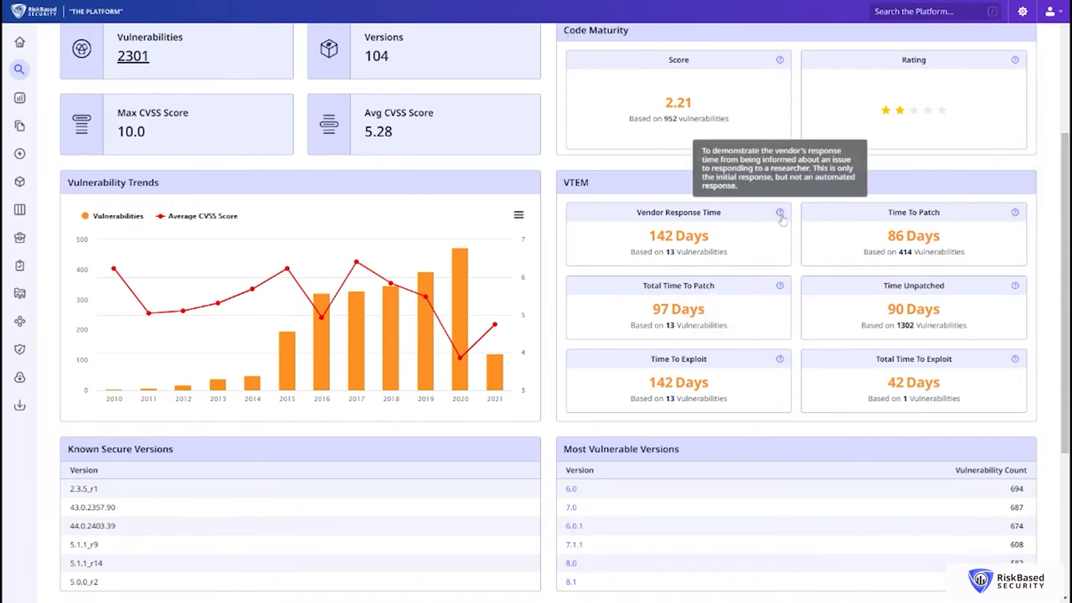
mouse_move(782, 220)
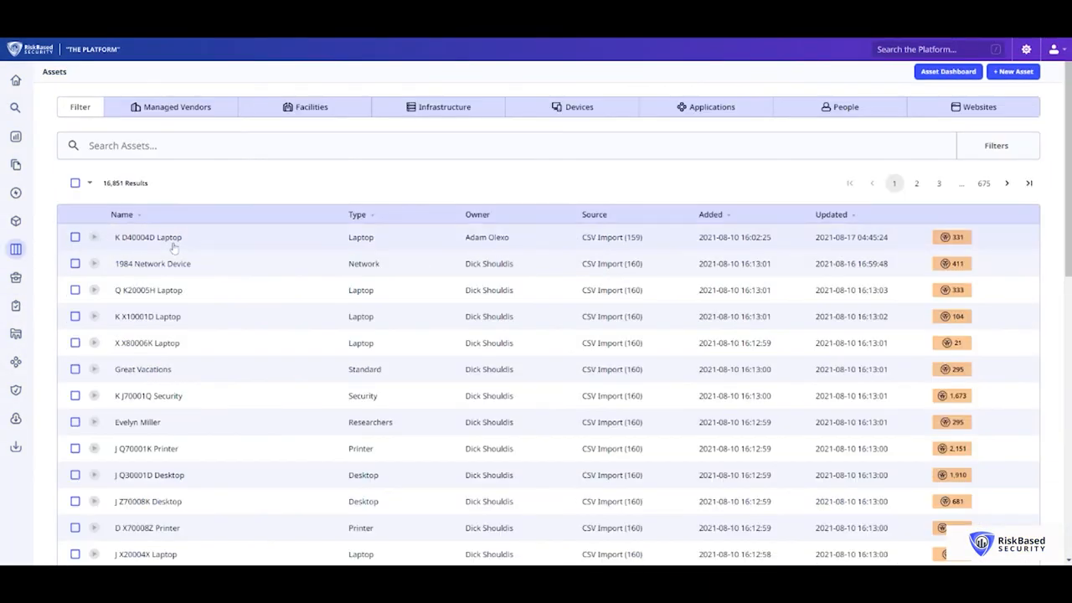
- Open the K D40004D Laptop asset and start a new remediation task for it
left_click(147, 237)
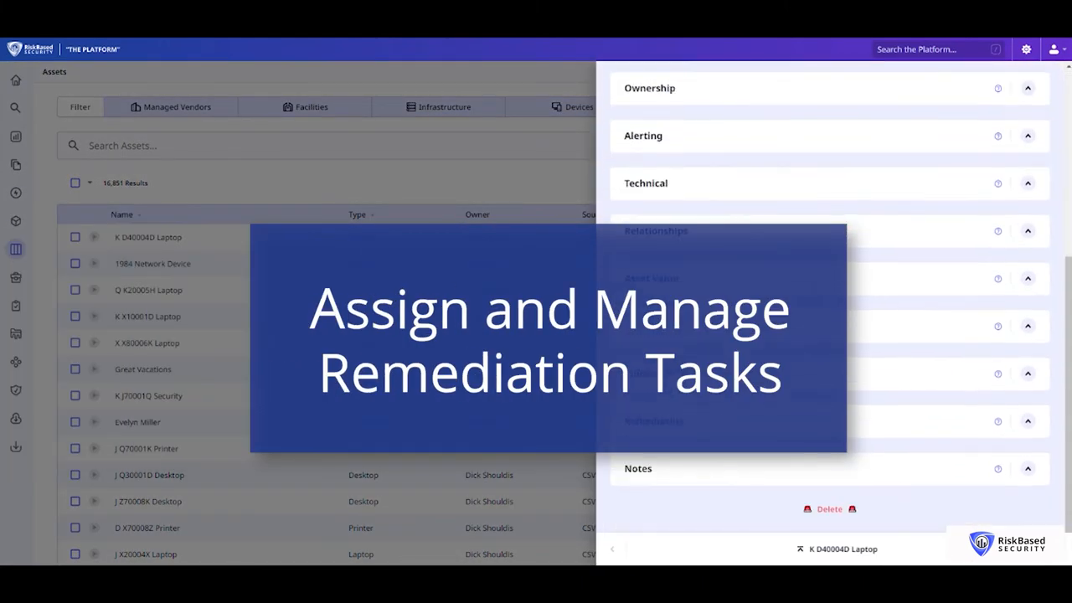
left_click(1005, 496)
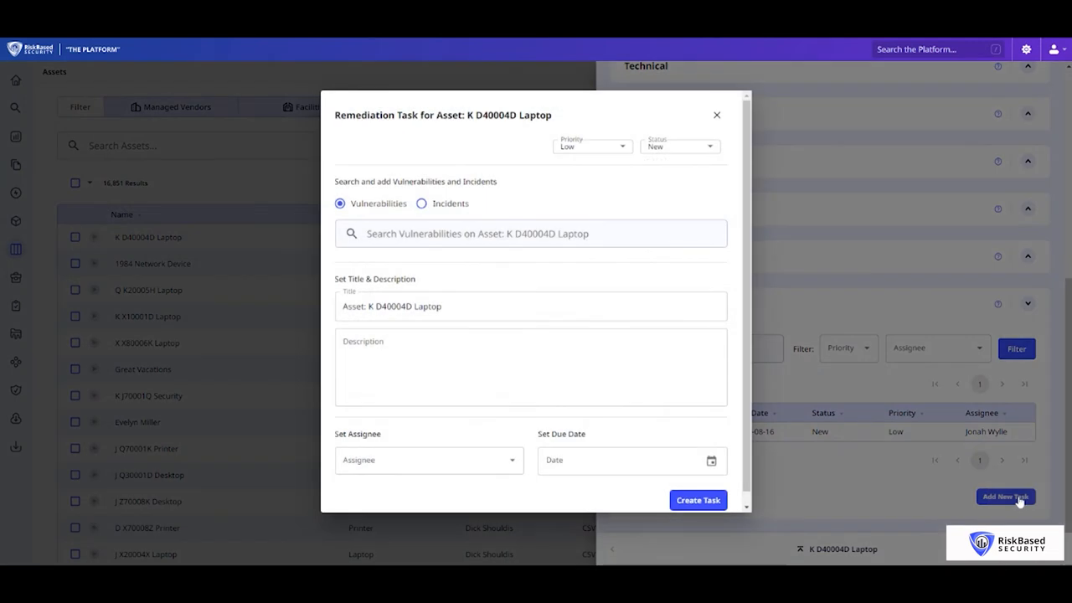
mouse_move(540, 256)
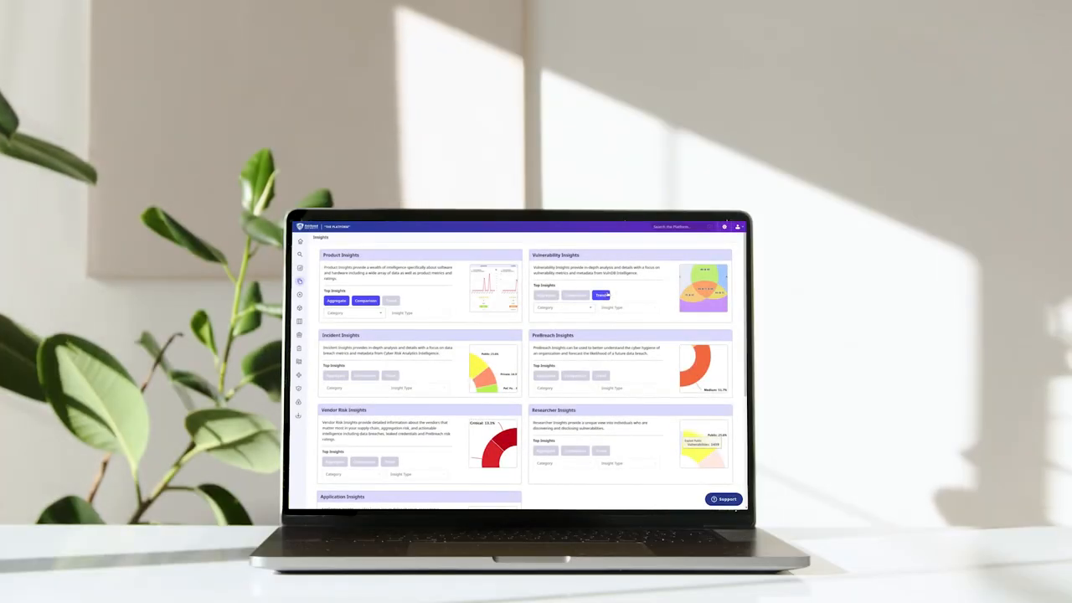
- Generate a year-to-date VulnDB vulnerability trends report showing 16,641 total vulnerabilities
left_click(602, 295)
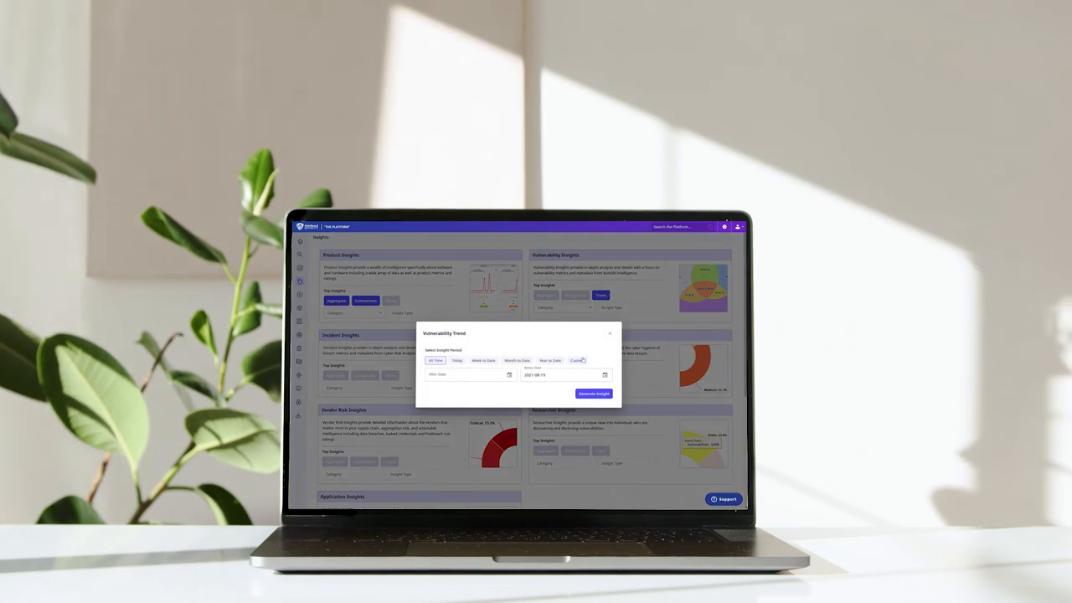
left_click(550, 361)
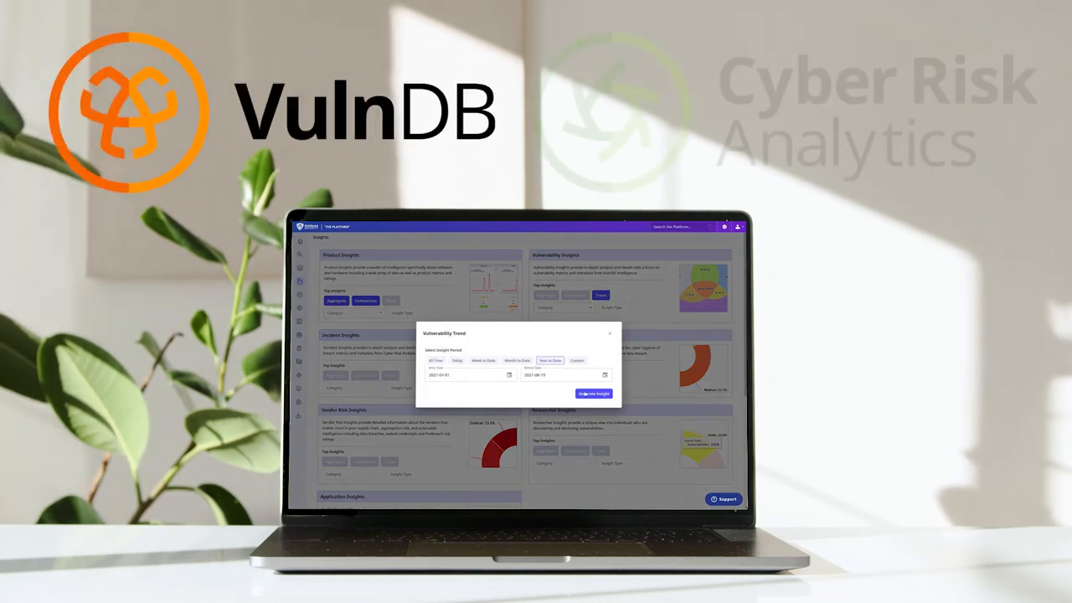
left_click(593, 393)
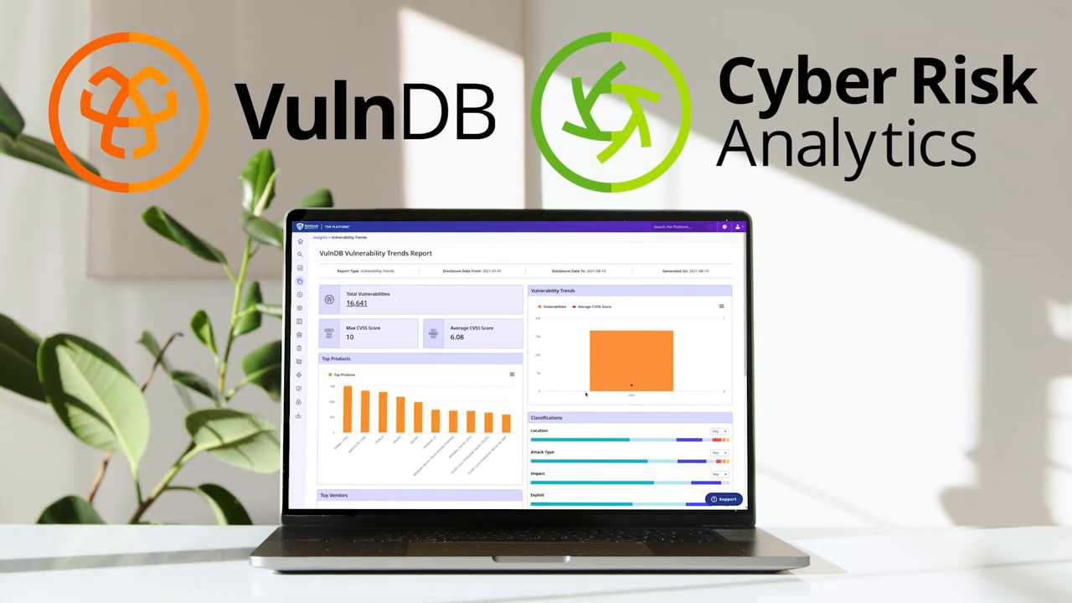
- Scroll through the report and reveal the Location classification legend
scroll("down", 3)
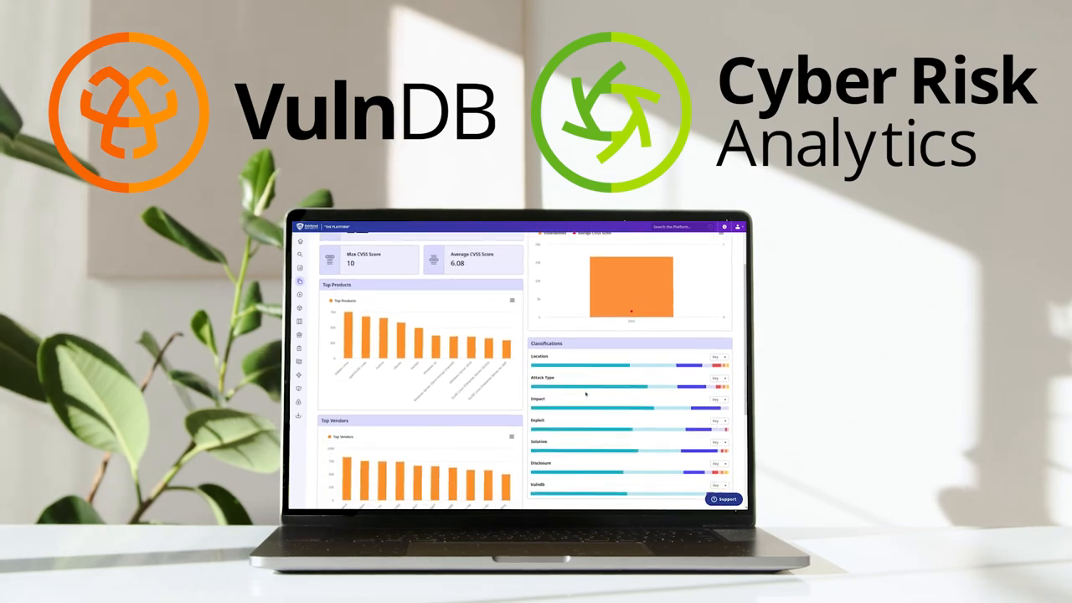
left_click(716, 358)
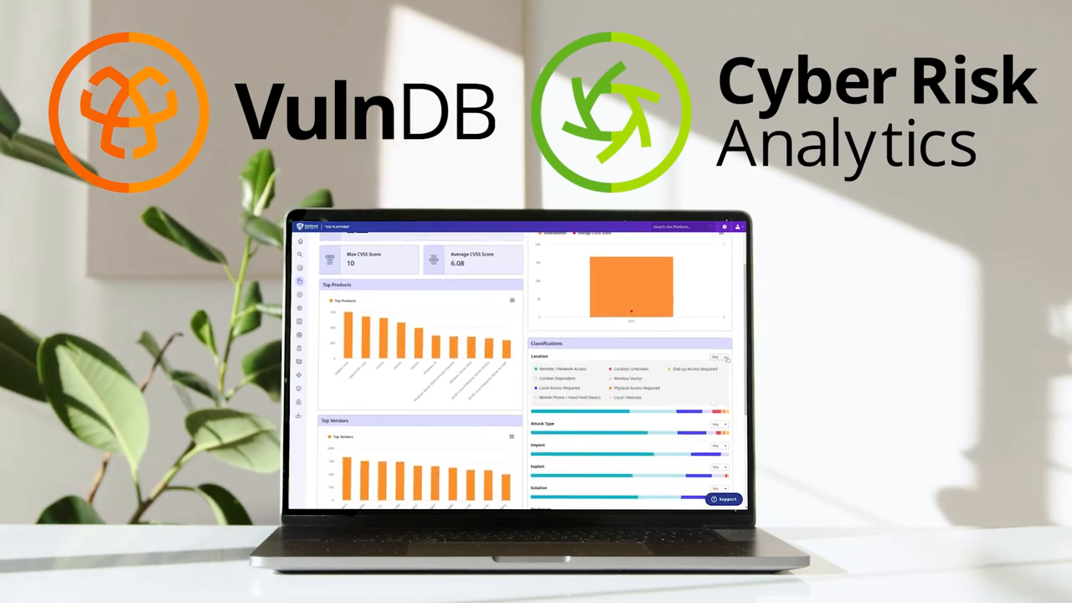
scroll("down", 3)
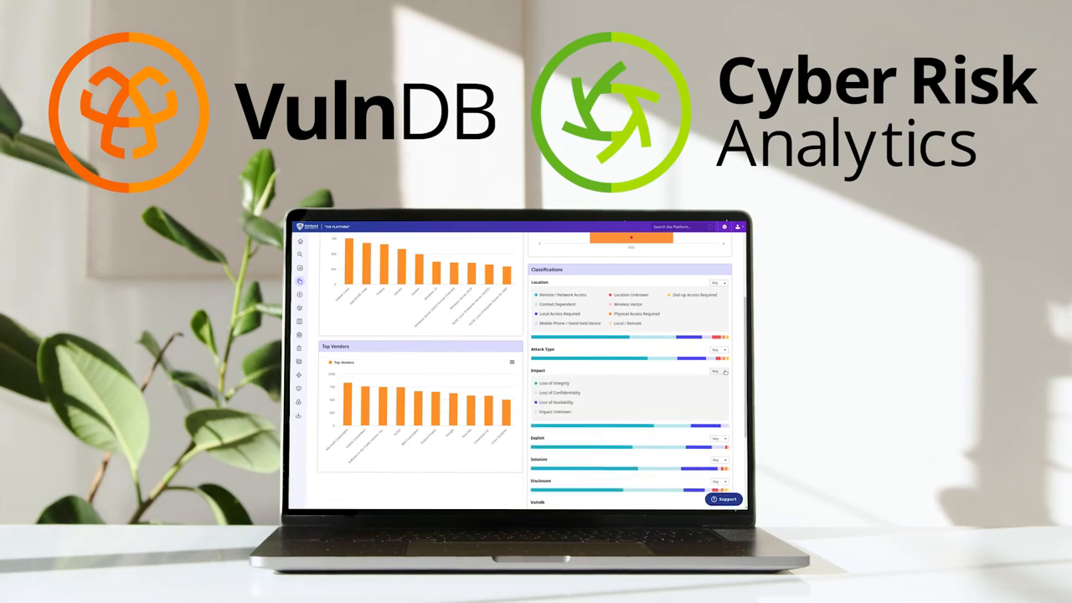